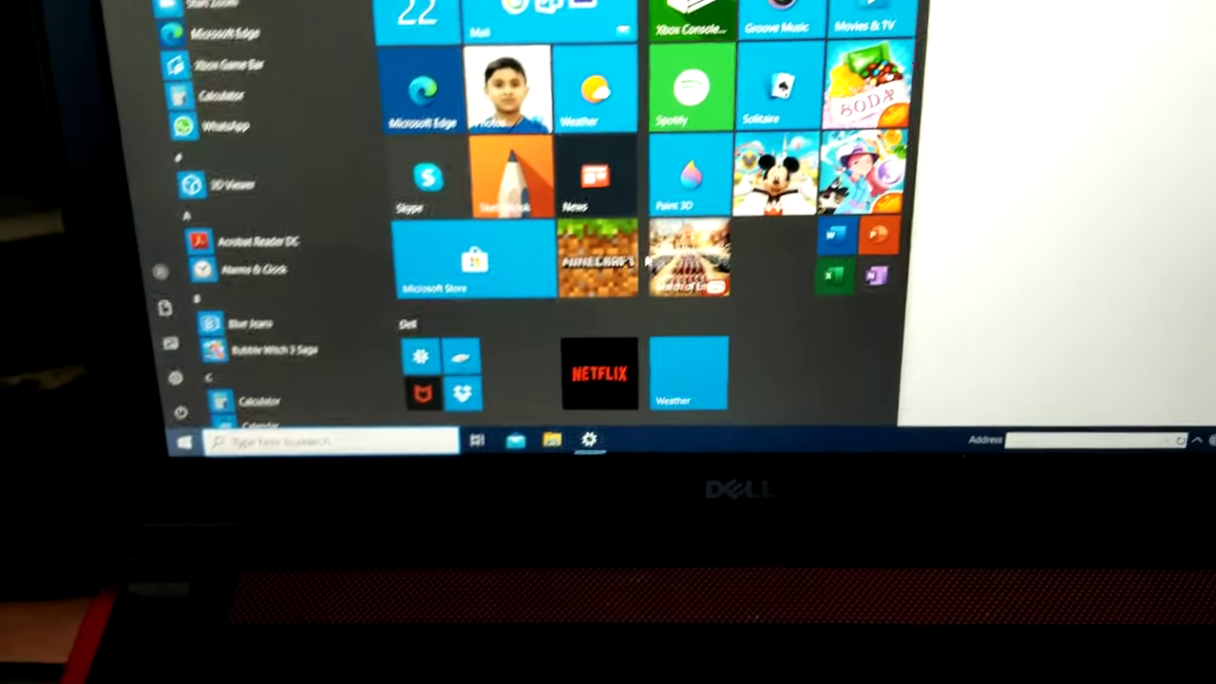
# - Search the Start menu for 'advan' to find Advanced keyboard settings
pyautogui.write('ADVA')
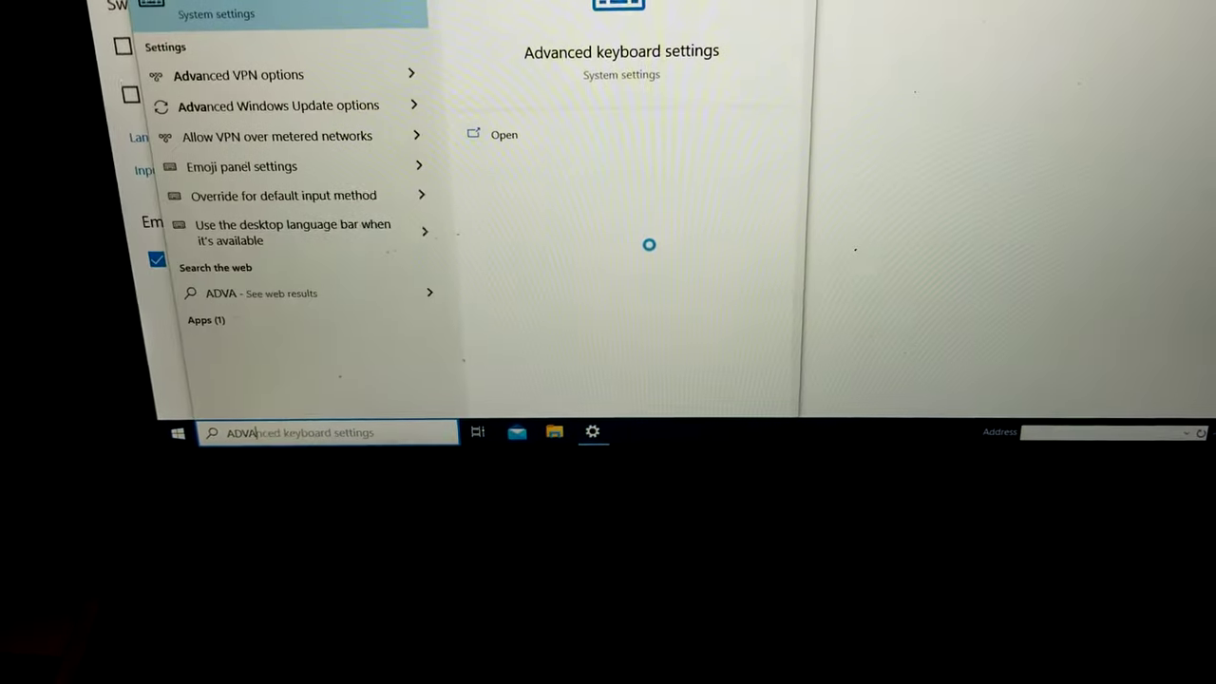
pyautogui.write('N')
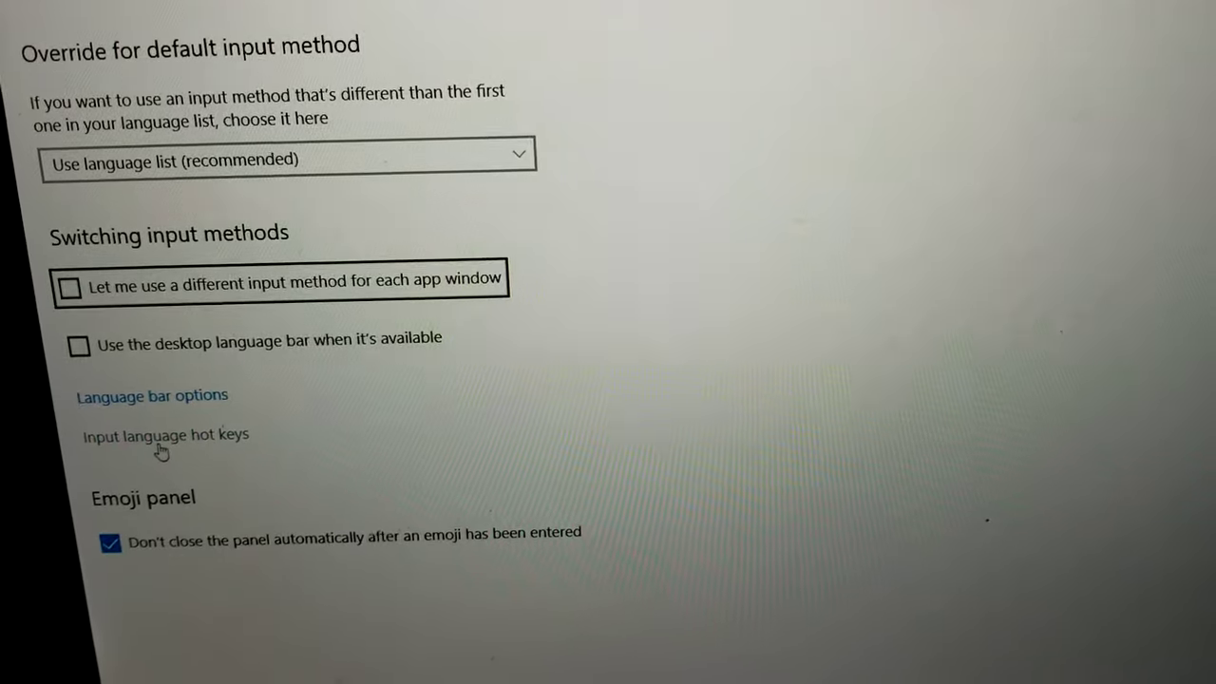
# - In Input language hot keys' Advanced Key Settings, choose 'Press the CAPS LOCK key' to turn off Caps Lock
pyautogui.click(162, 435)
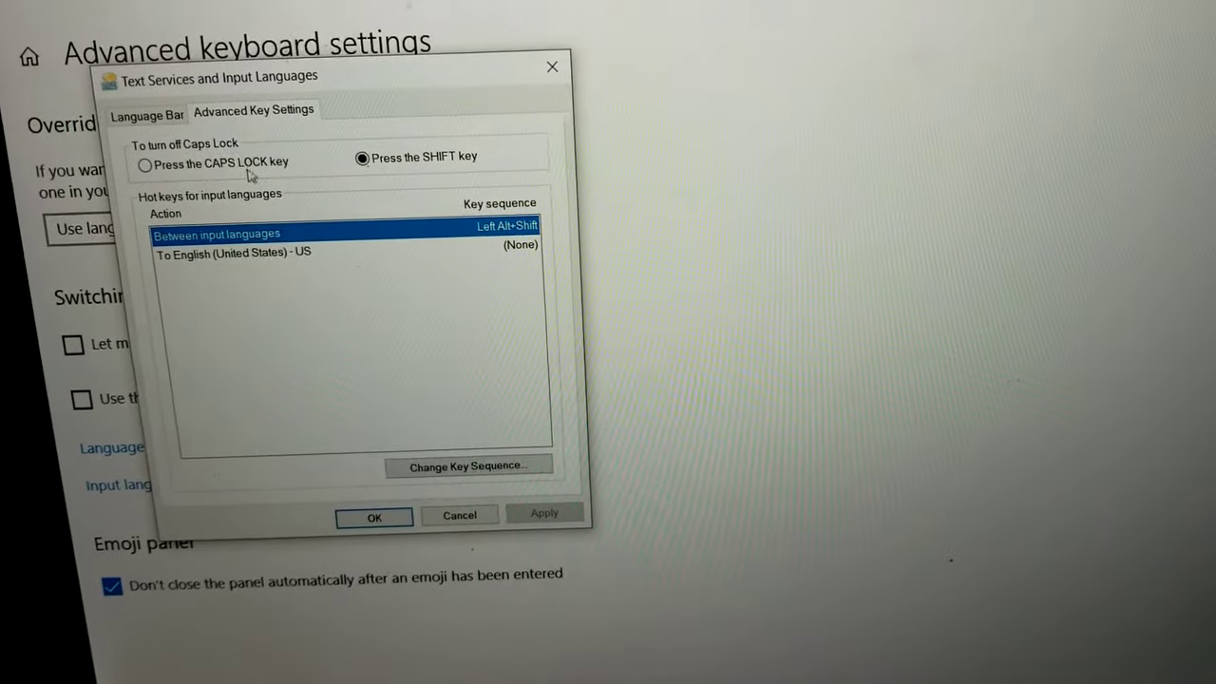
pyautogui.click(142, 110)
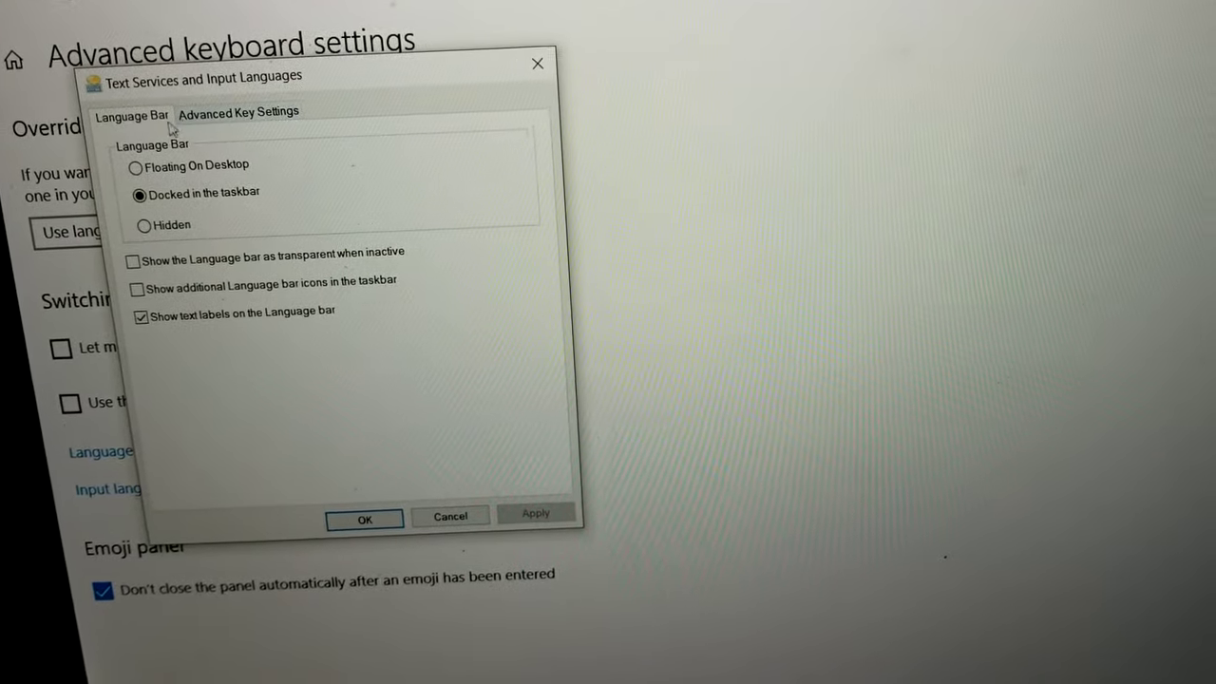
pyautogui.click(239, 114)
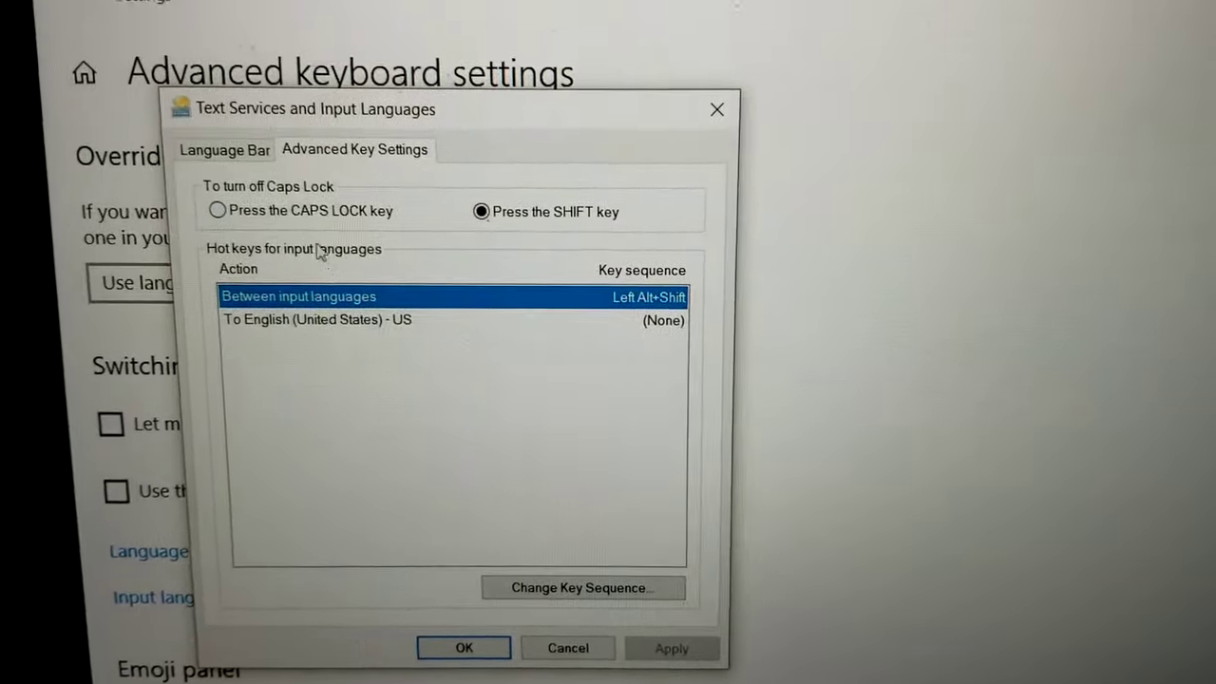
pyautogui.click(218, 209)
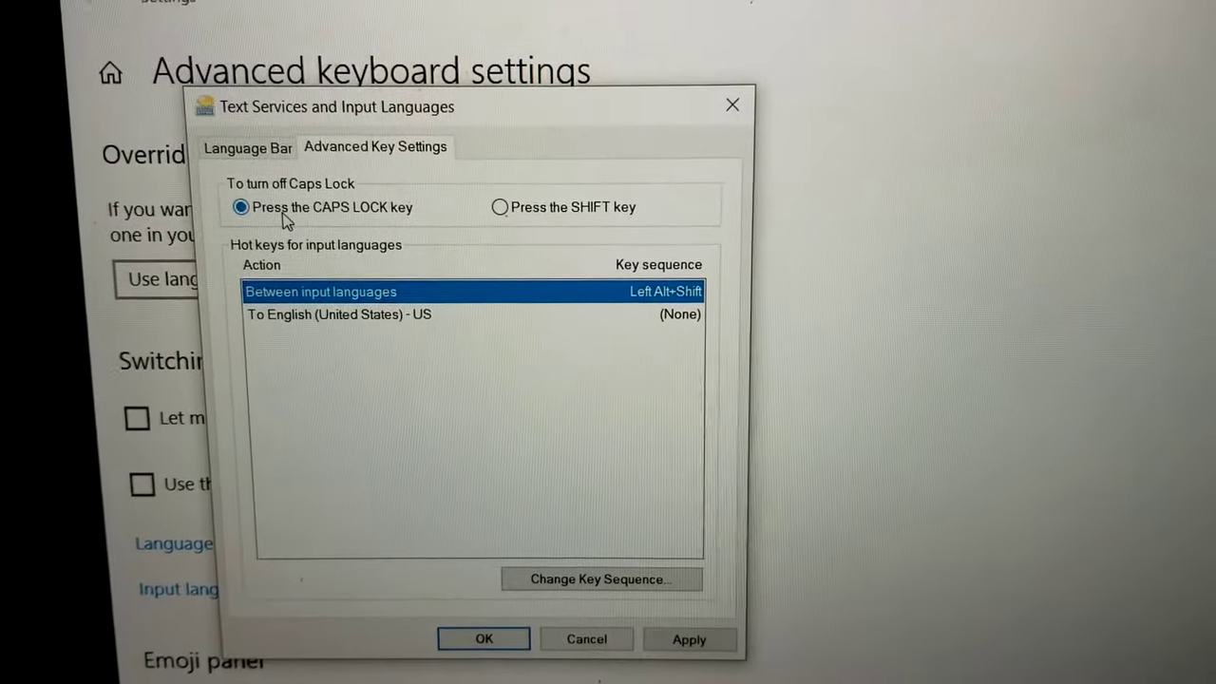